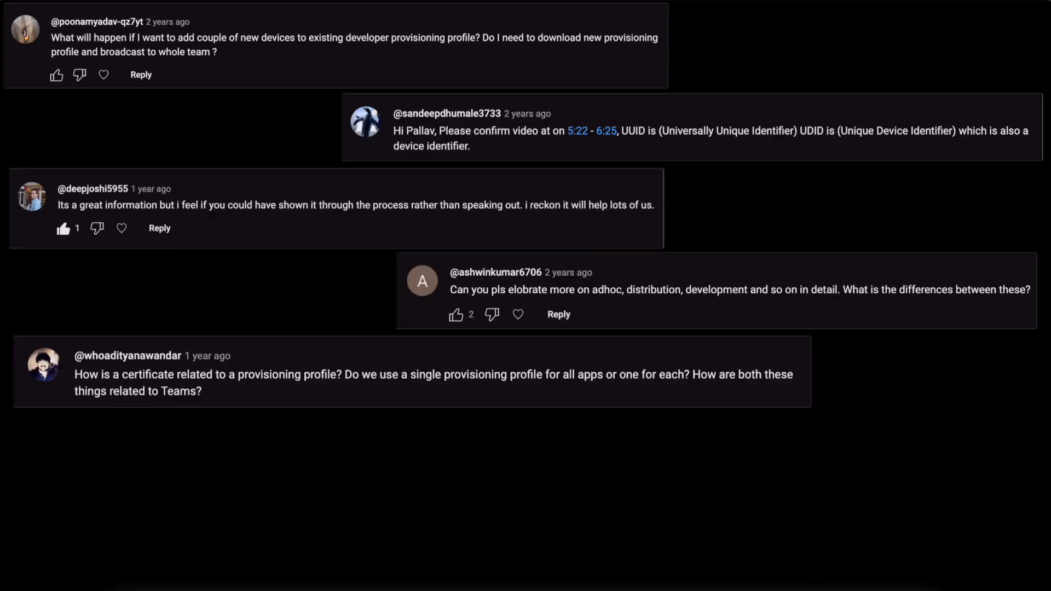
# Scroll the Account page and open Profiles to list the existing provisioning profiles
pyautogui.scroll(-3)
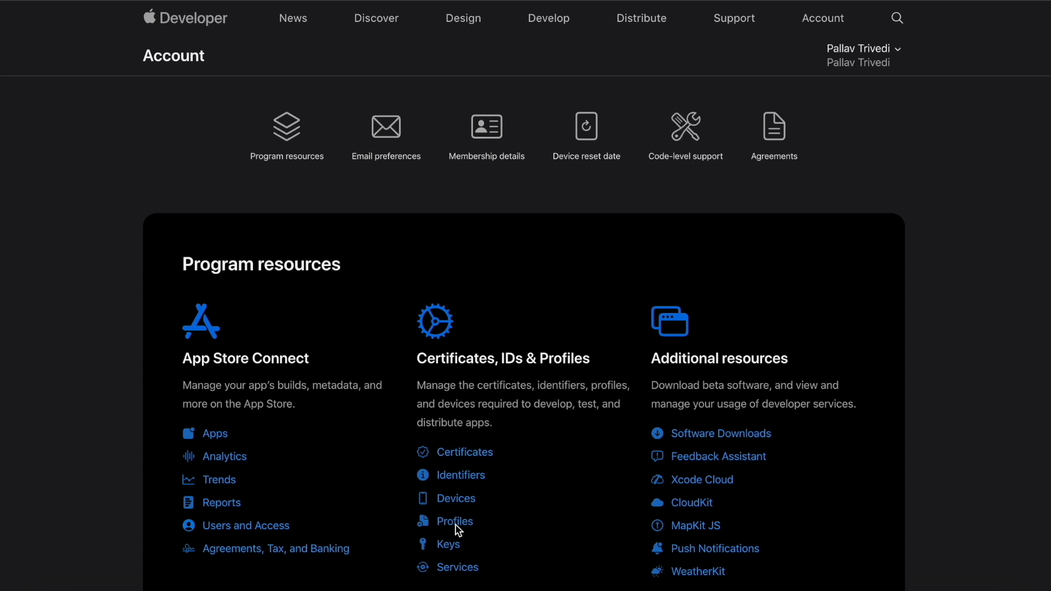
pyautogui.moveTo(454, 521)
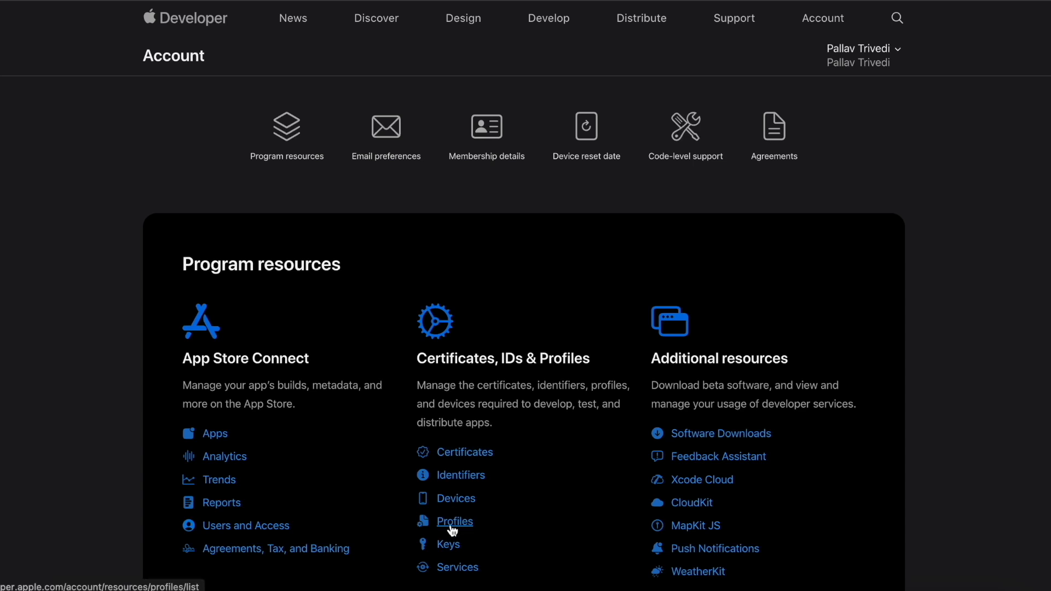
pyautogui.click(454, 522)
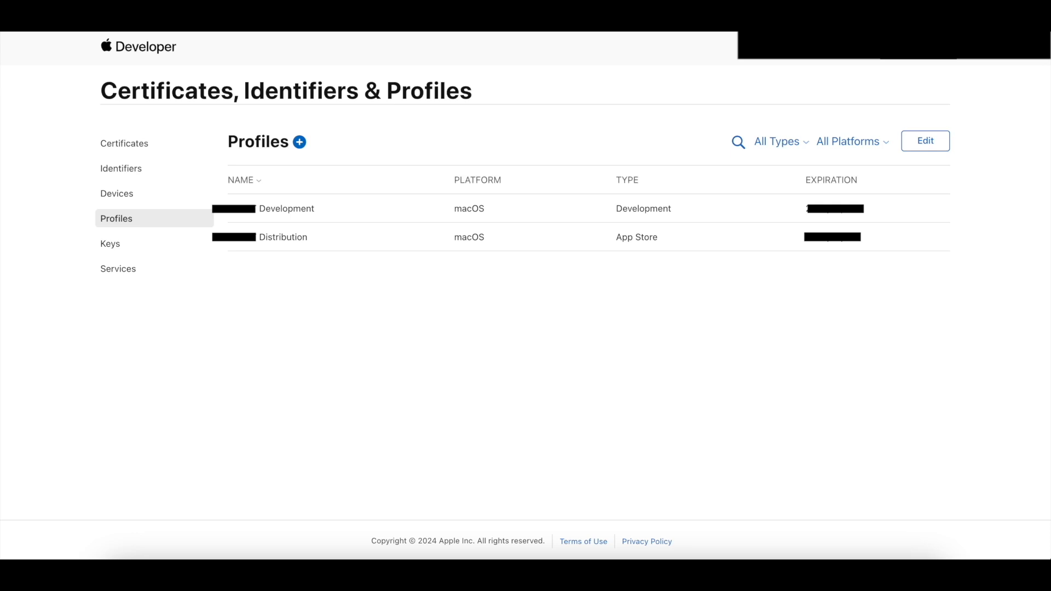
# Start a new provisioning profile and browse the available profile types
pyautogui.click(299, 142)
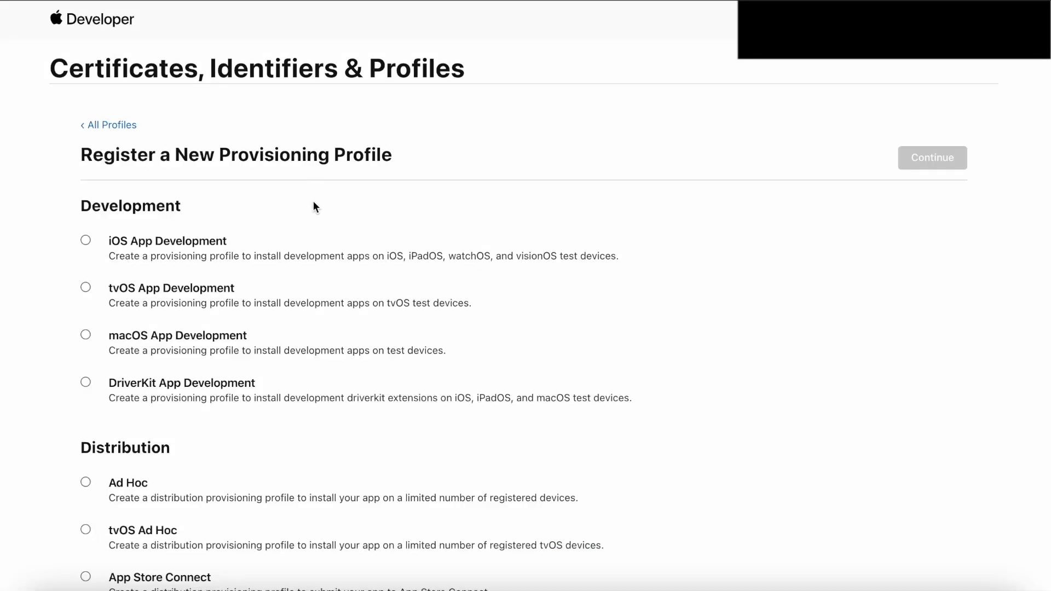
pyautogui.scroll(-3)
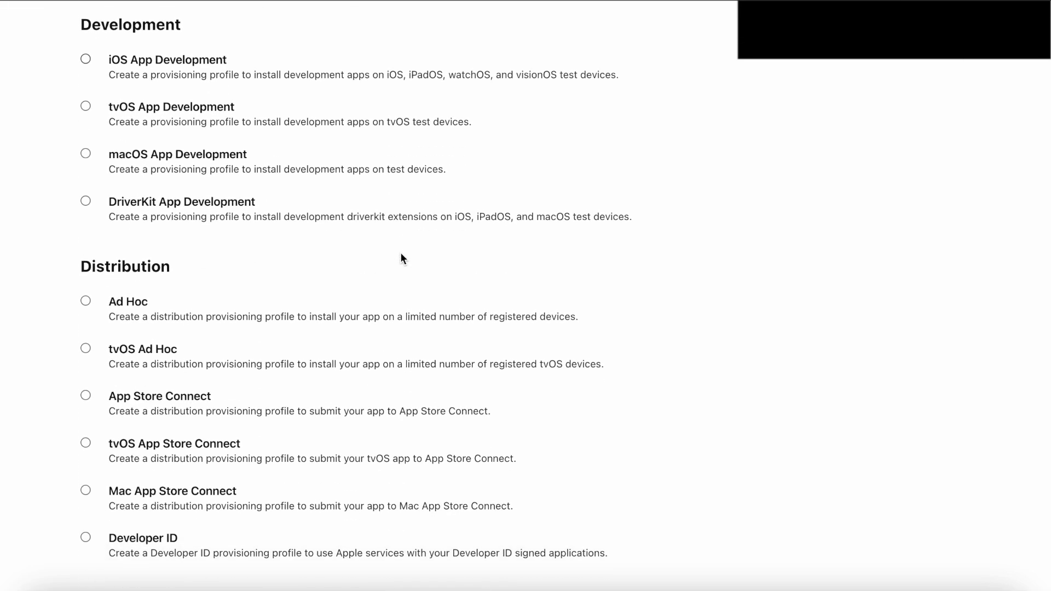
pyautogui.scroll(-3)
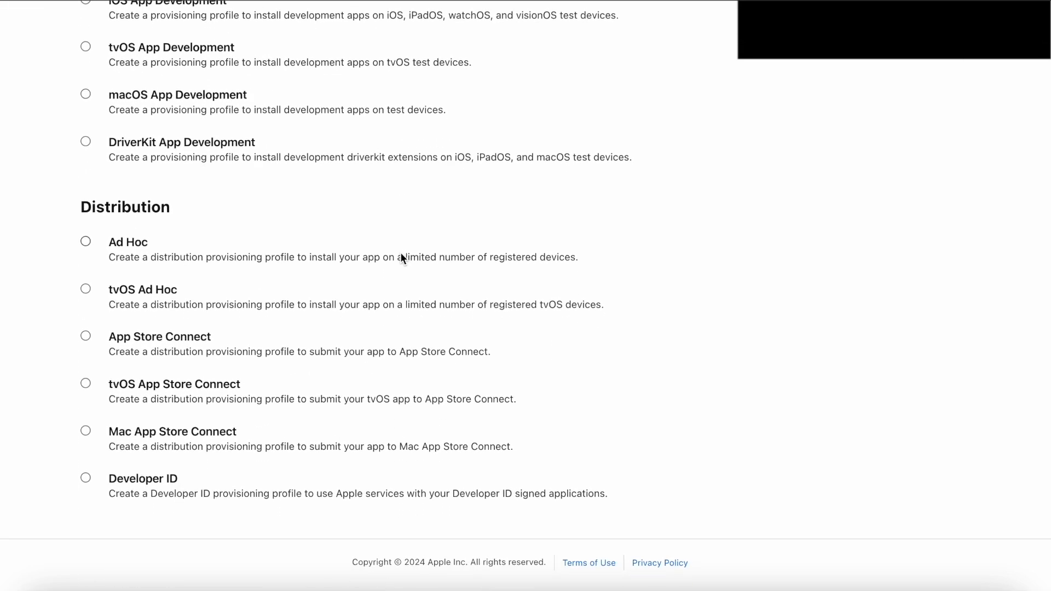
pyautogui.scroll(3)
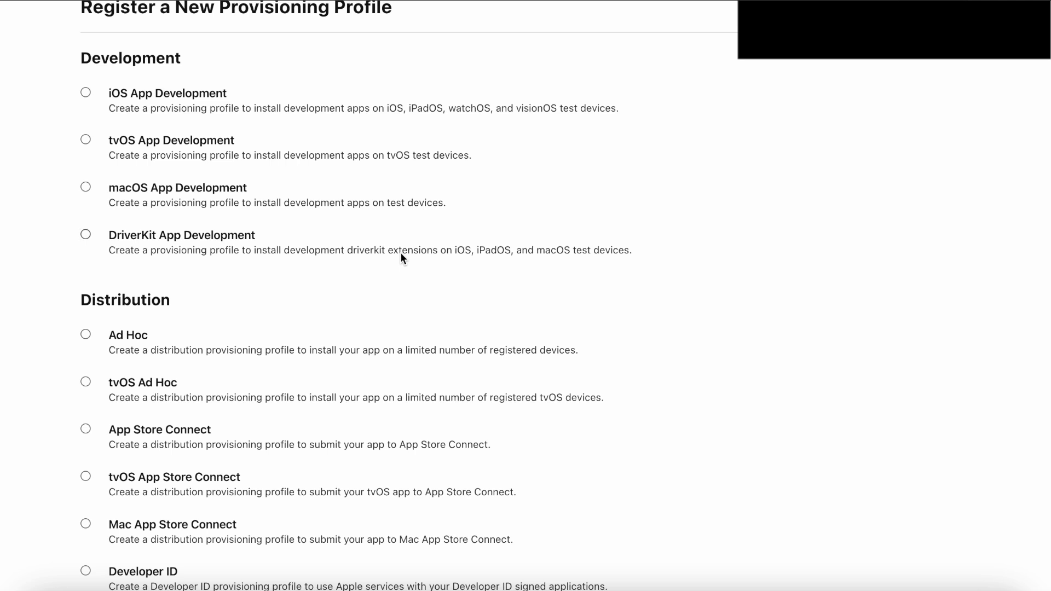
pyautogui.scroll(-3)
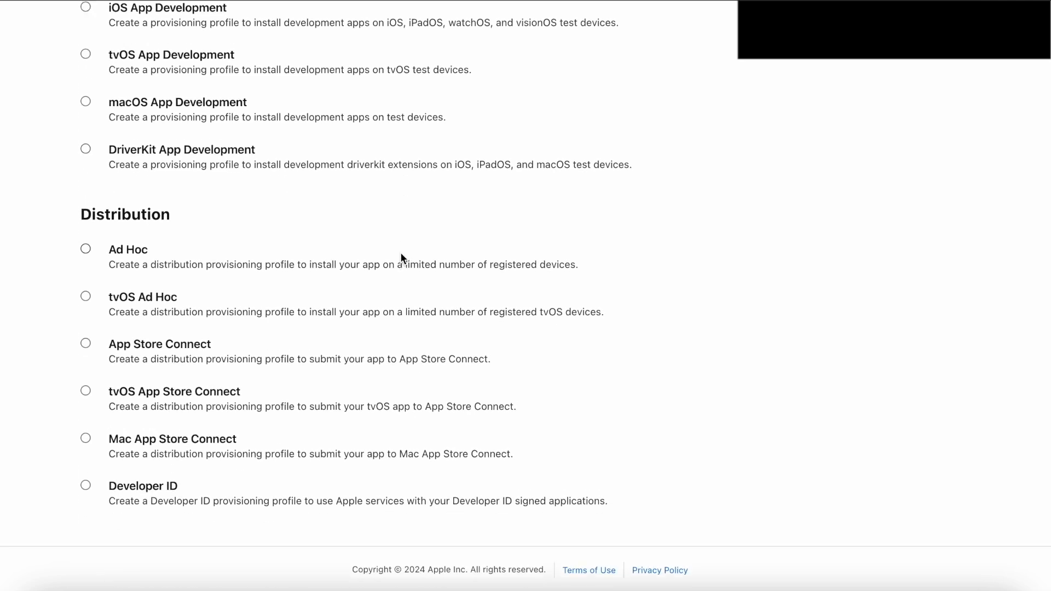
# Set the profile type to Mac App Store Connect under Distribution
pyautogui.click(85, 95)
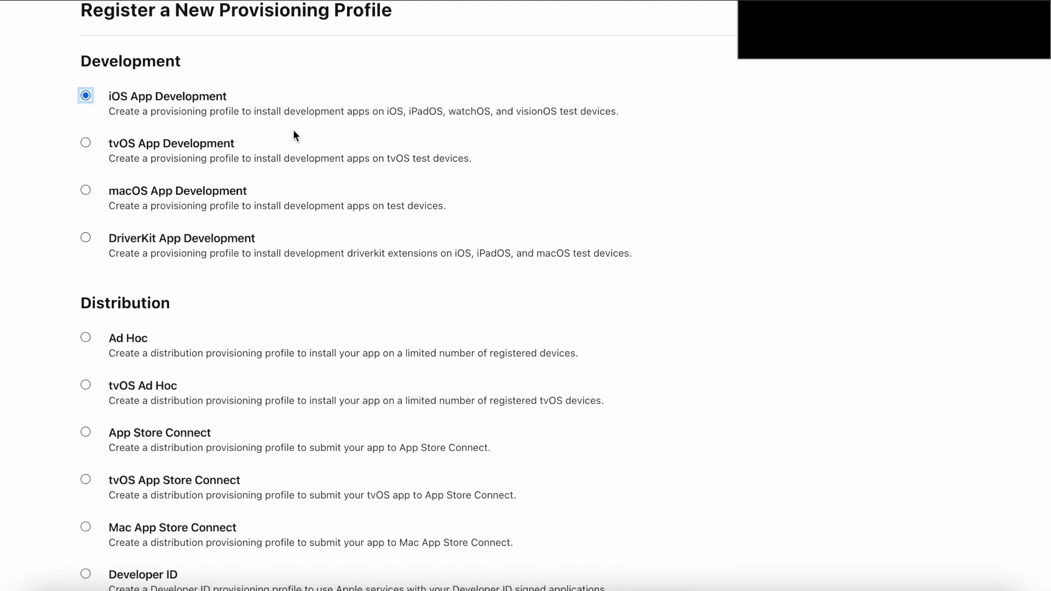
pyautogui.scroll(-3)
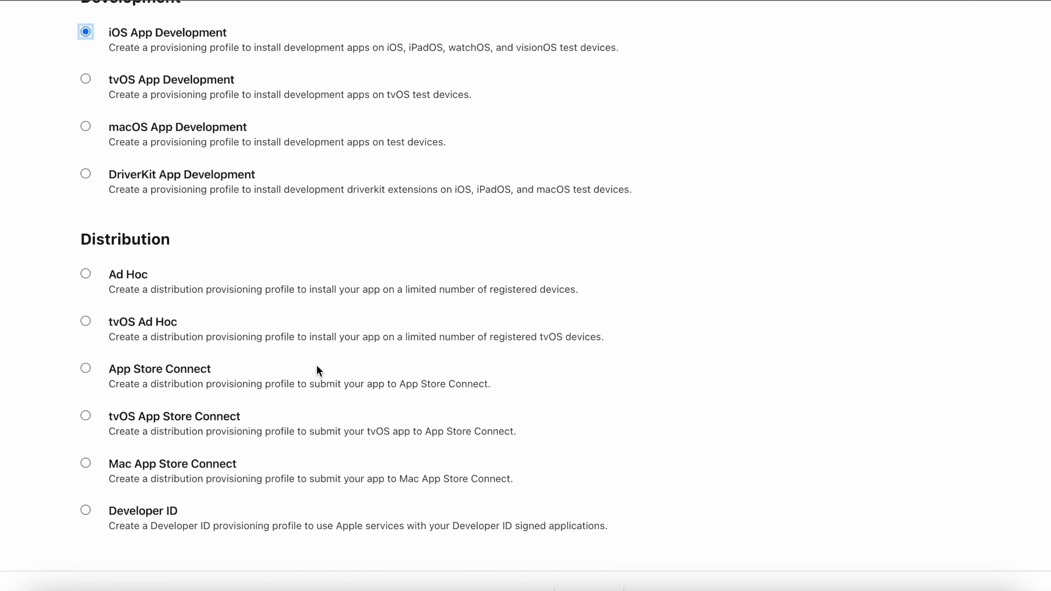
pyautogui.click(86, 367)
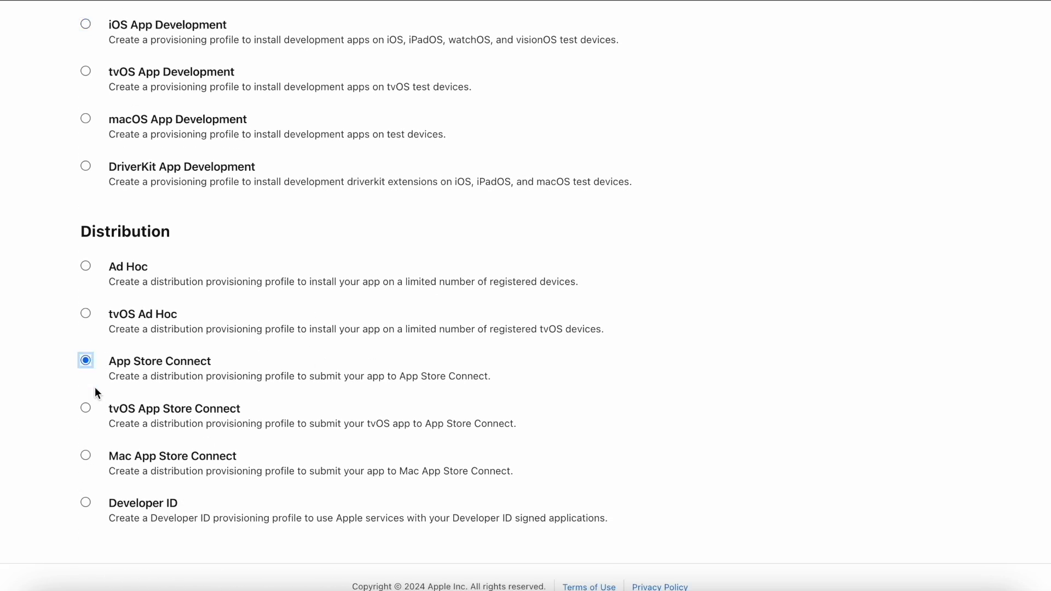
pyautogui.click(85, 455)
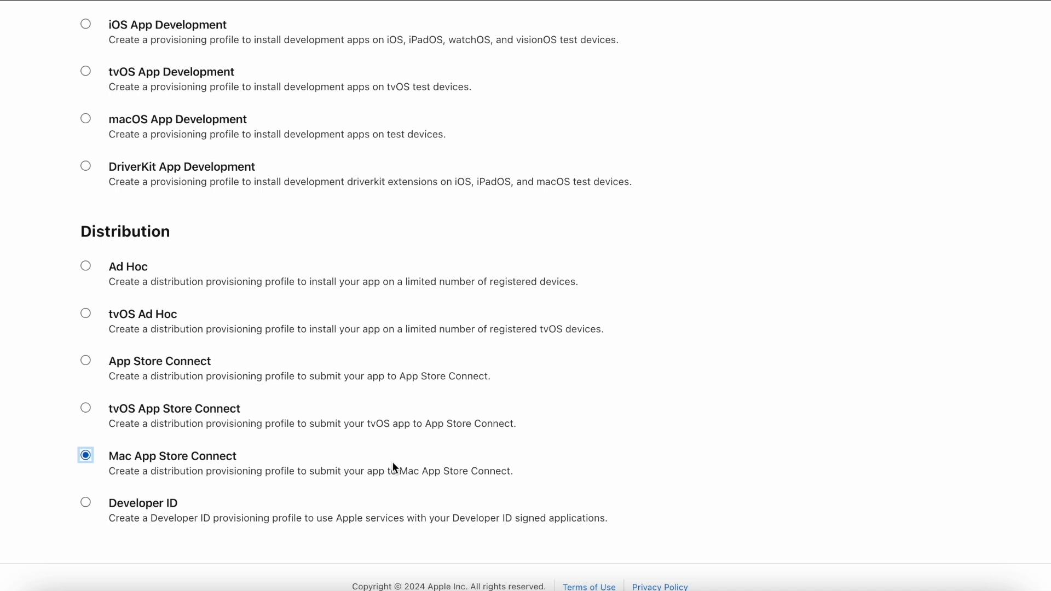
pyautogui.scroll(3)
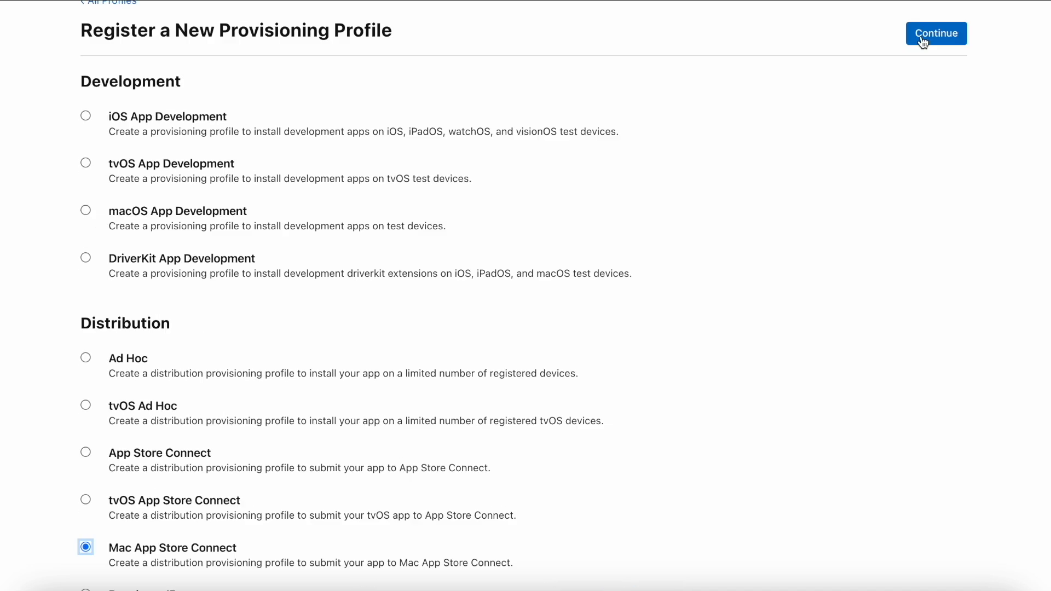
# Continue to the configure step and select the app's App ID
pyautogui.click(936, 33)
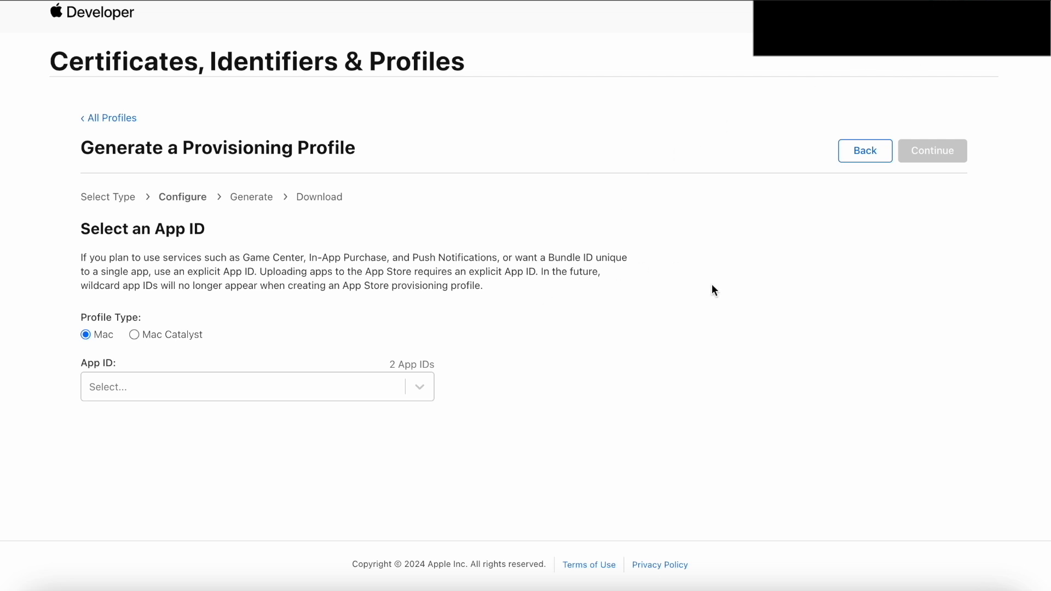
pyautogui.moveTo(505, 340)
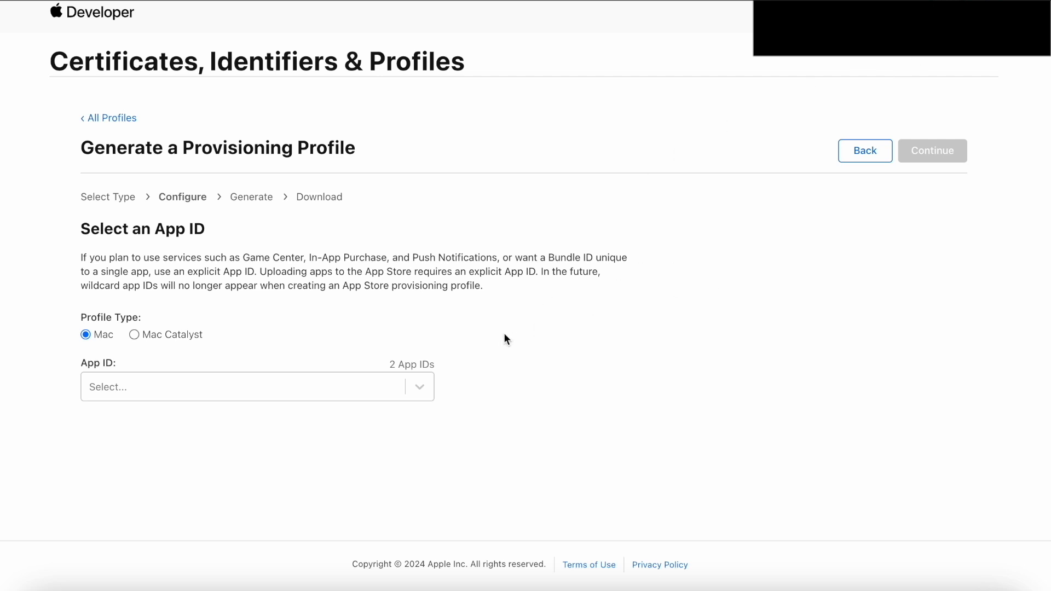
pyautogui.moveTo(60, 400)
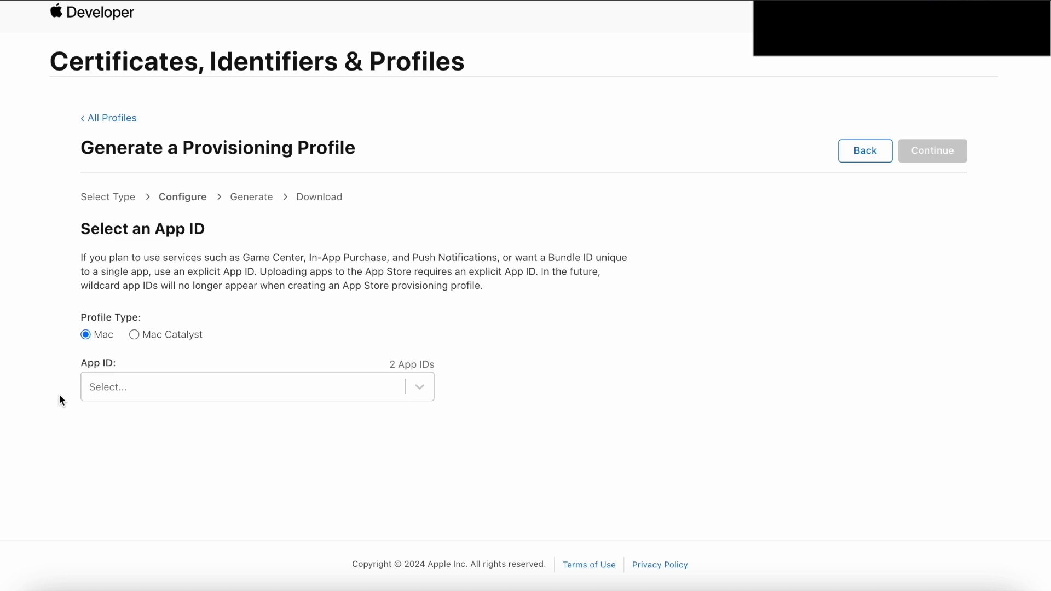
pyautogui.moveTo(203, 341)
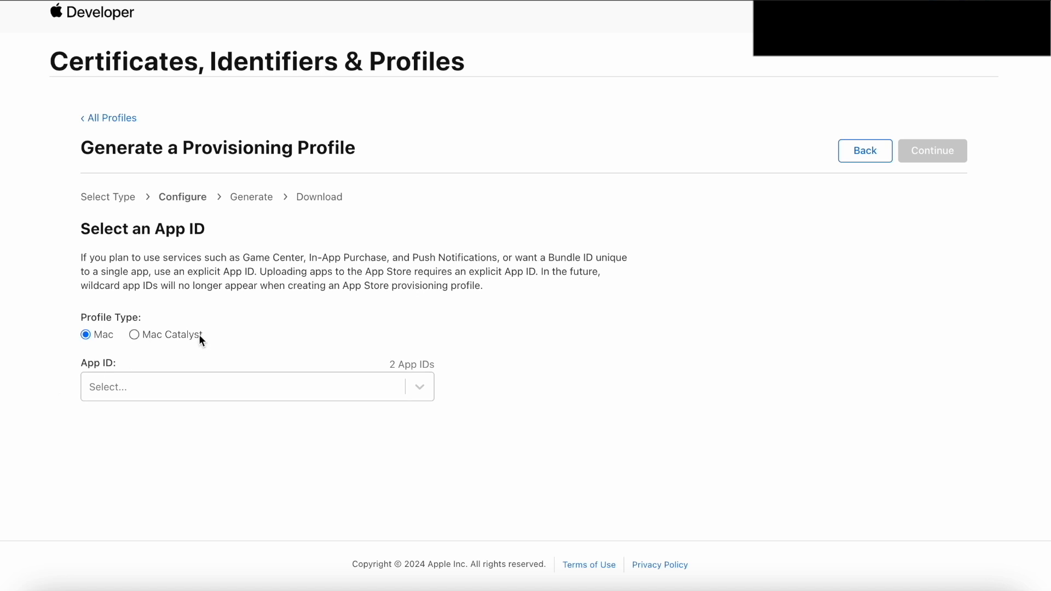
pyautogui.click(257, 387)
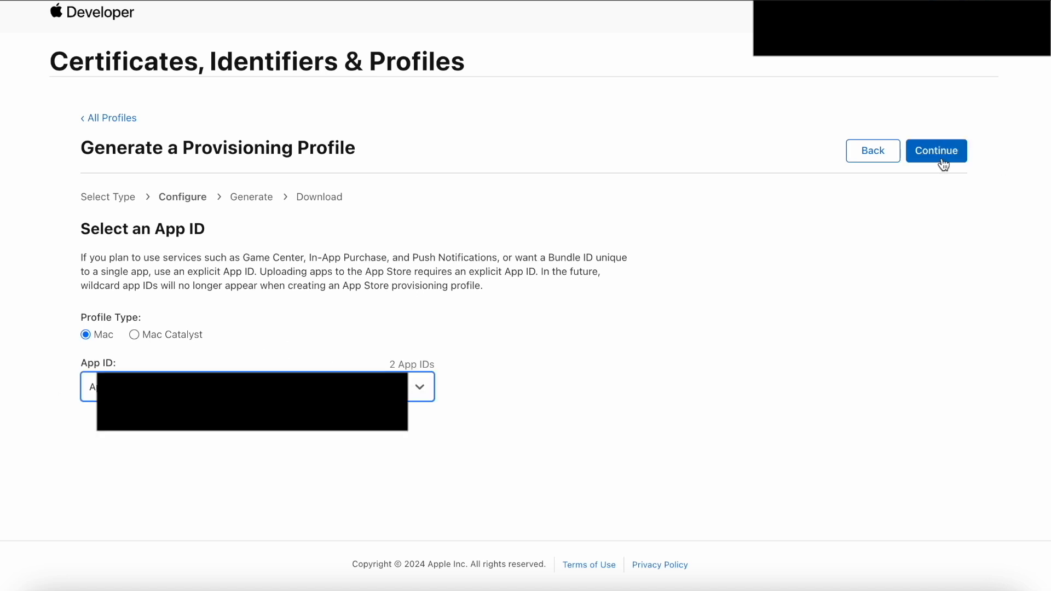
# Continue to certificates and select the Mac App Distribution certificate
pyautogui.click(936, 150)
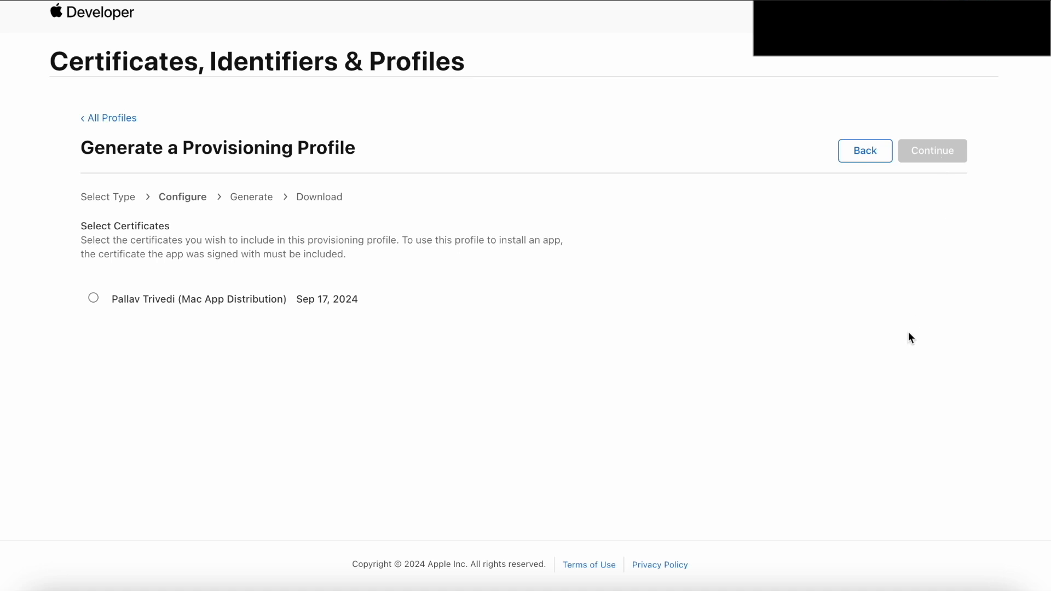
pyautogui.moveTo(162, 337)
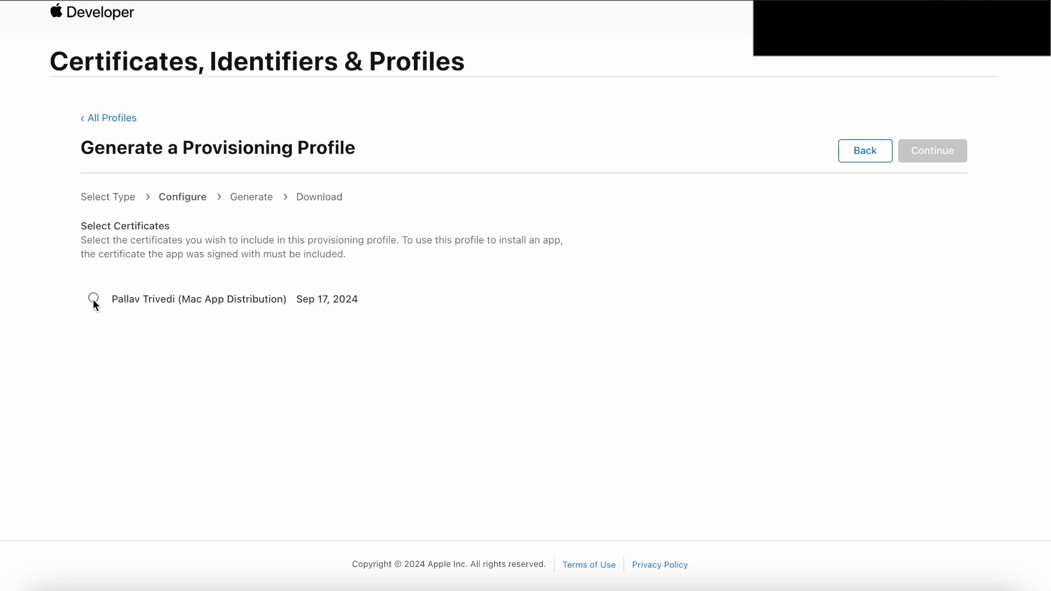
pyautogui.click(93, 298)
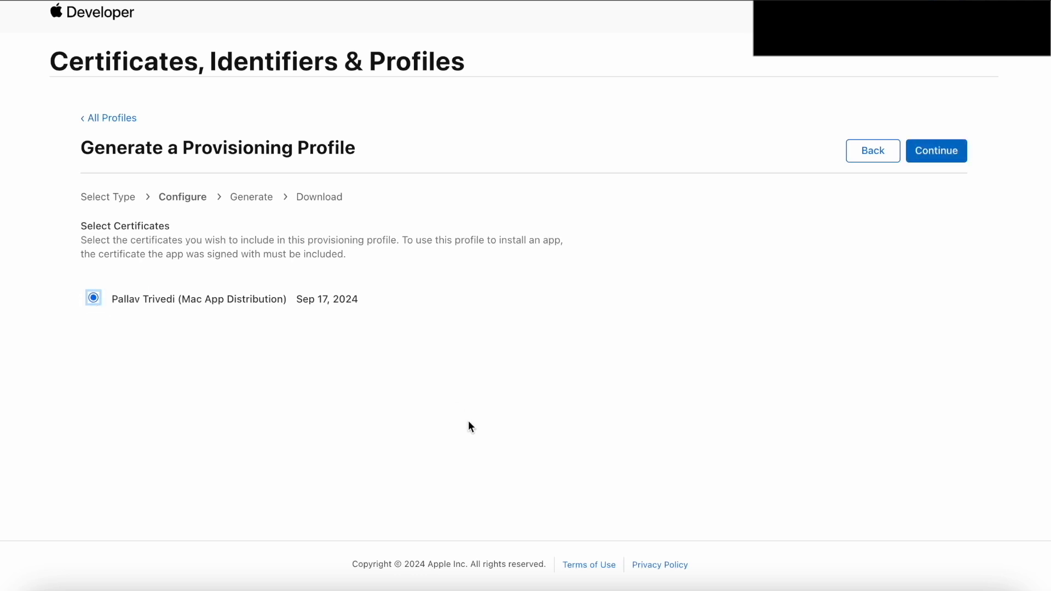
pyautogui.moveTo(637, 371)
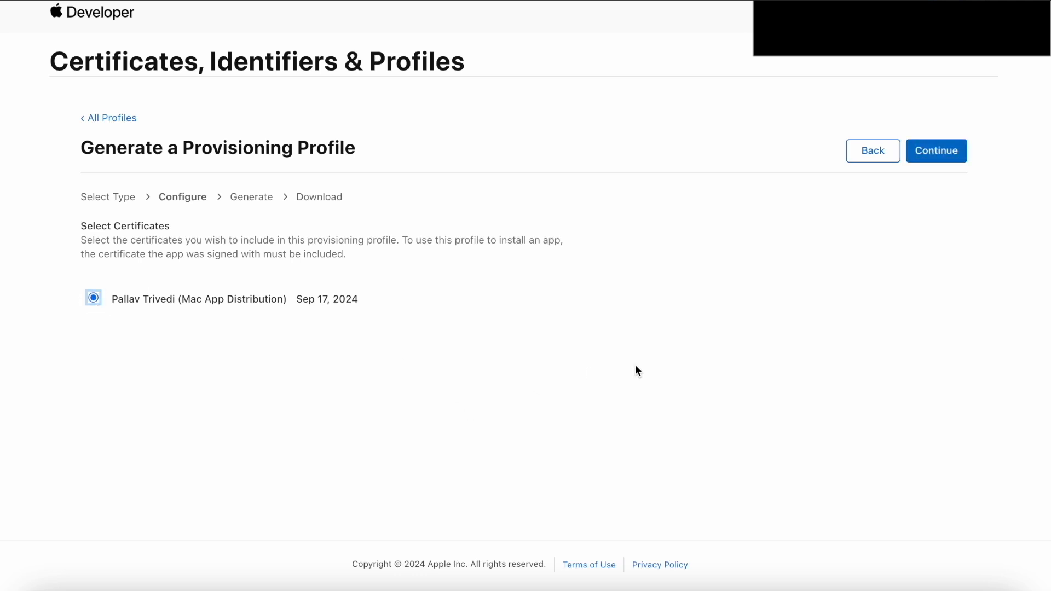
pyautogui.moveTo(936, 150)
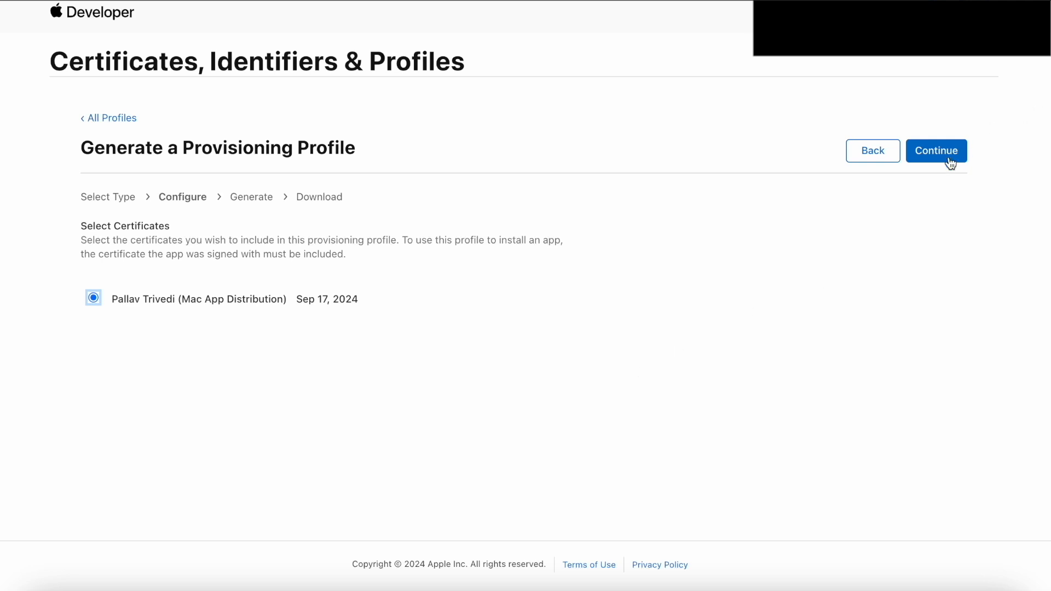
# Name the profile 'Dummy App Dev Profile' and generate it
pyautogui.click(935, 150)
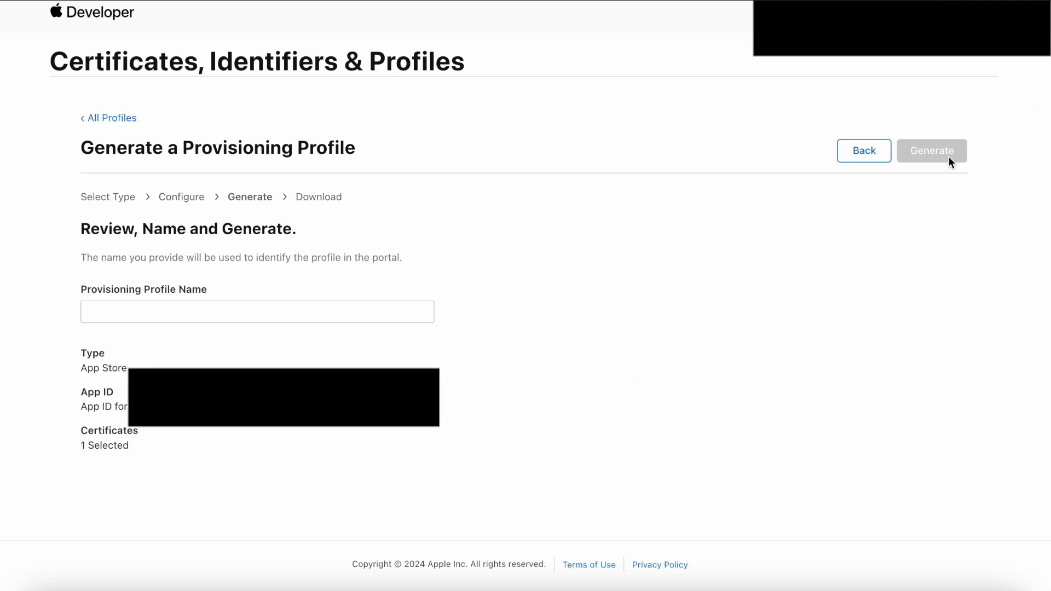
pyautogui.write('D')
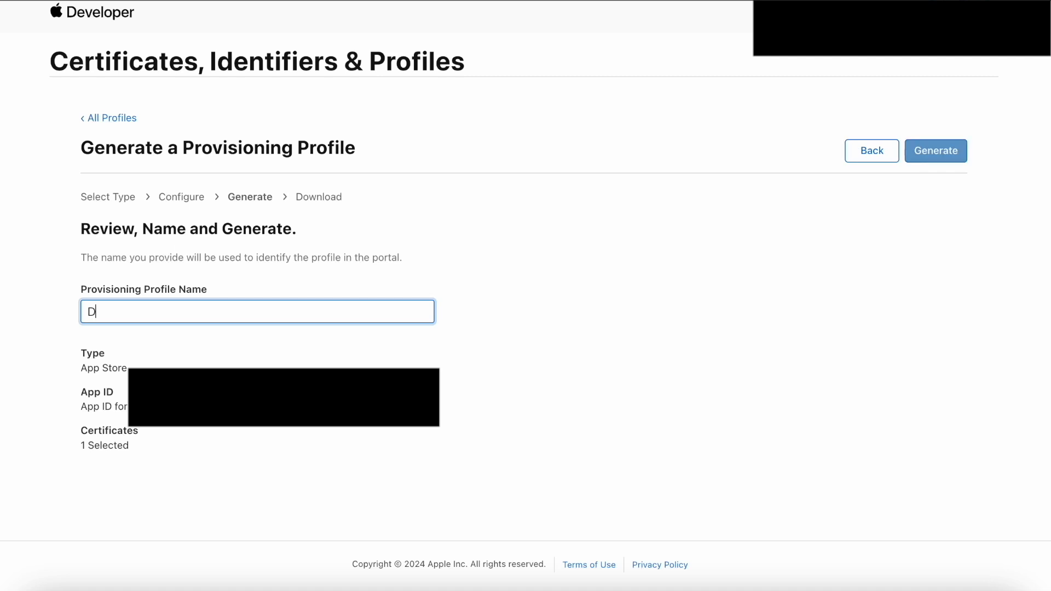
pyautogui.write('ummy App')
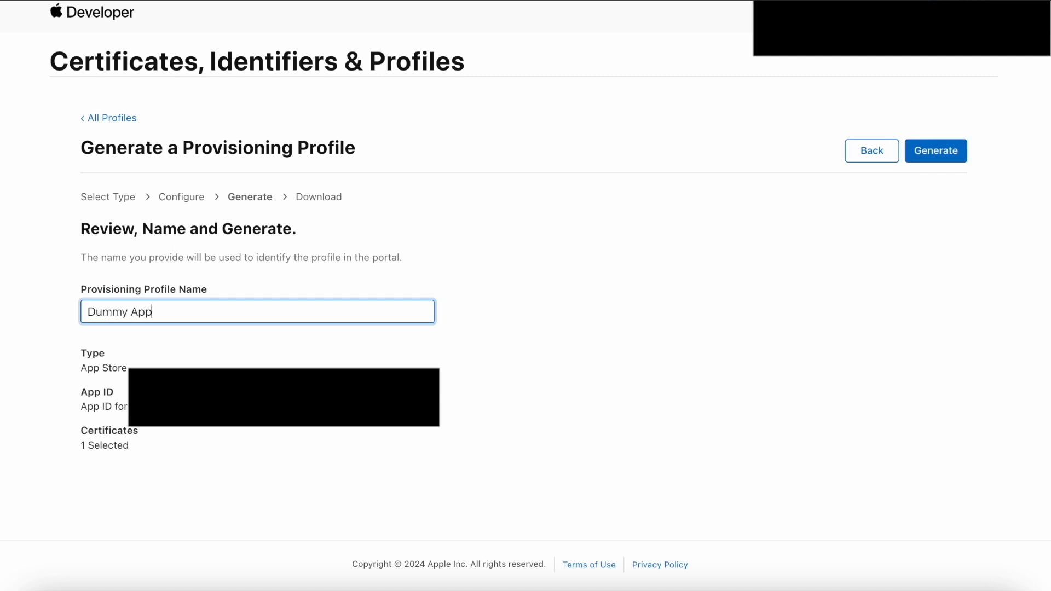
pyautogui.write('Dev')
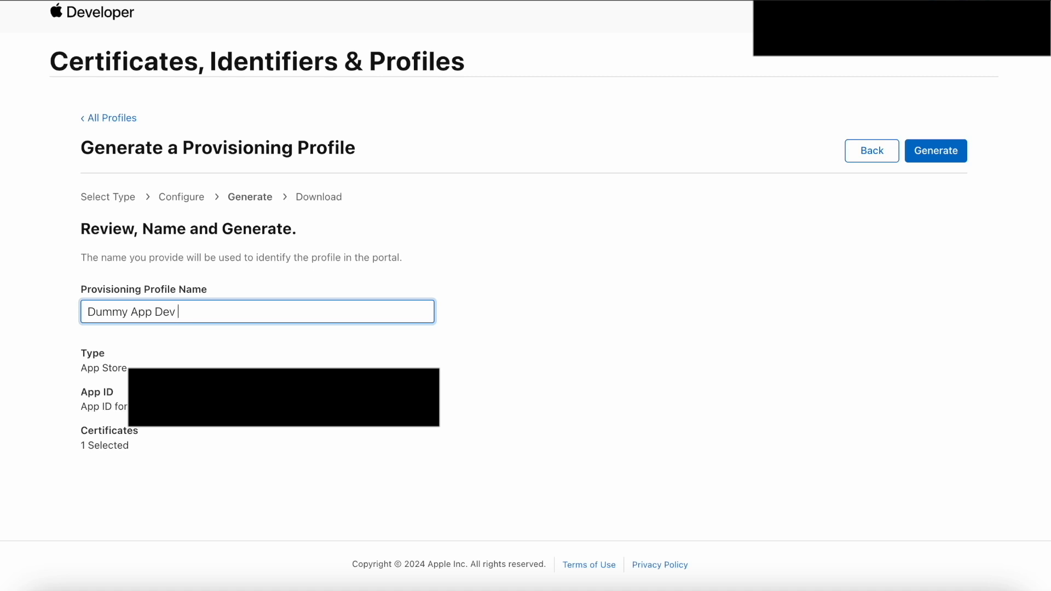
pyautogui.write('Profile')
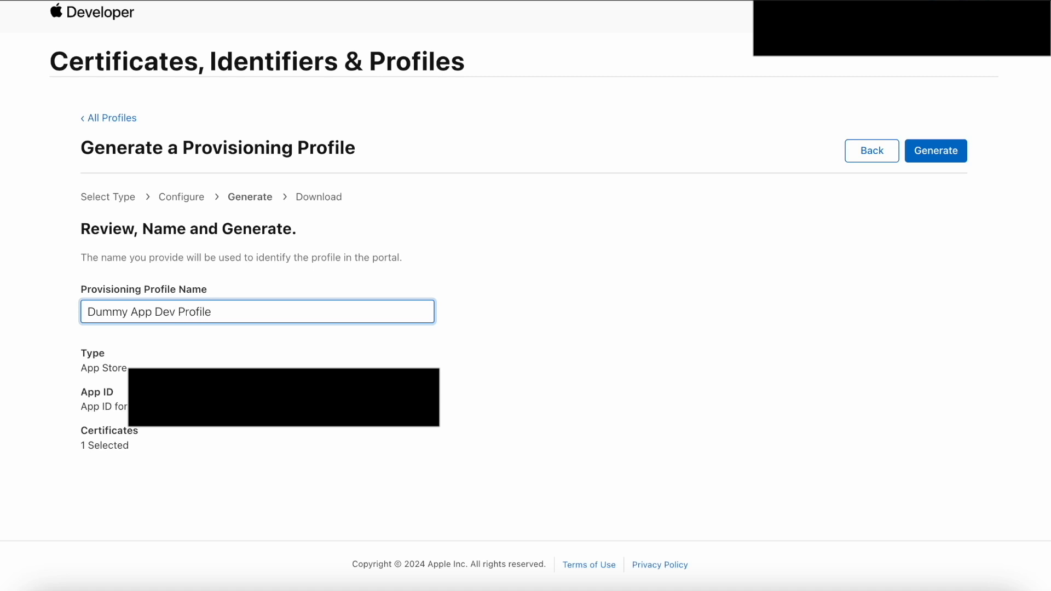
pyautogui.moveTo(780, 257)
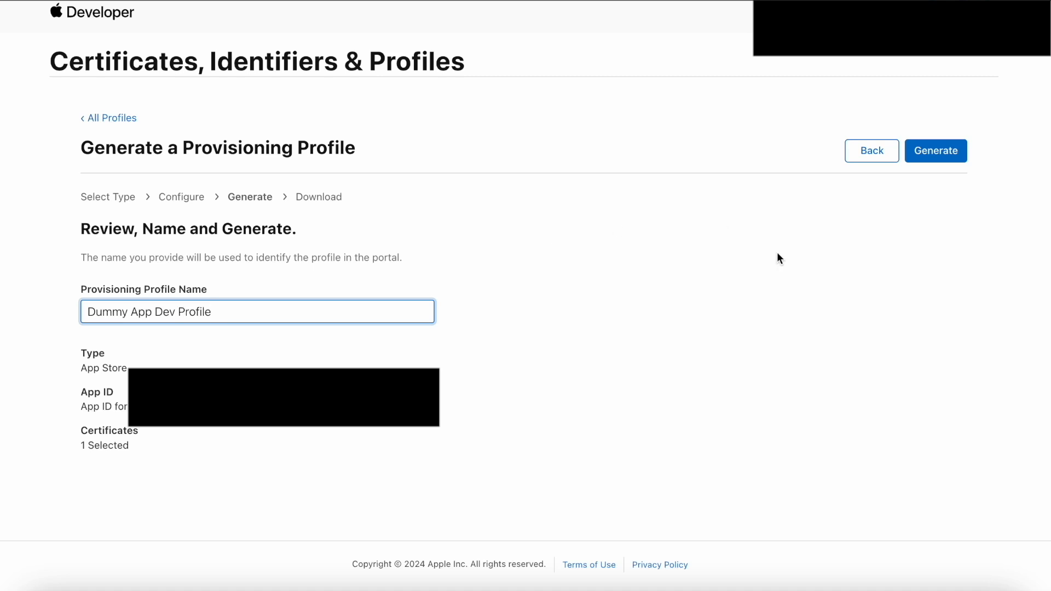
pyautogui.moveTo(950, 161)
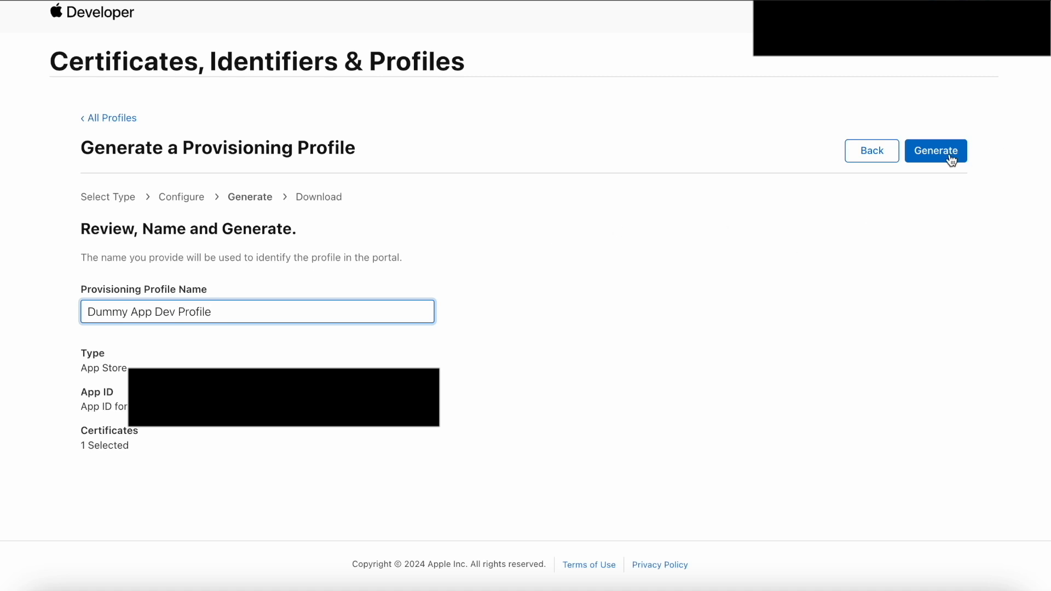
pyautogui.click(935, 150)
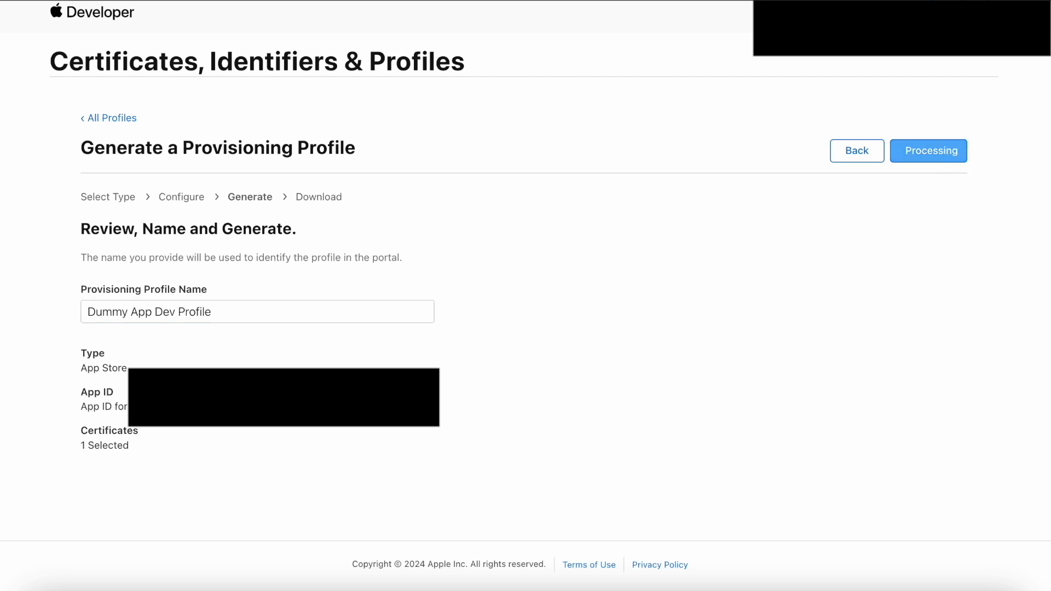
# Go to the Devices page listing the registered devices
pyautogui.click(928, 150)
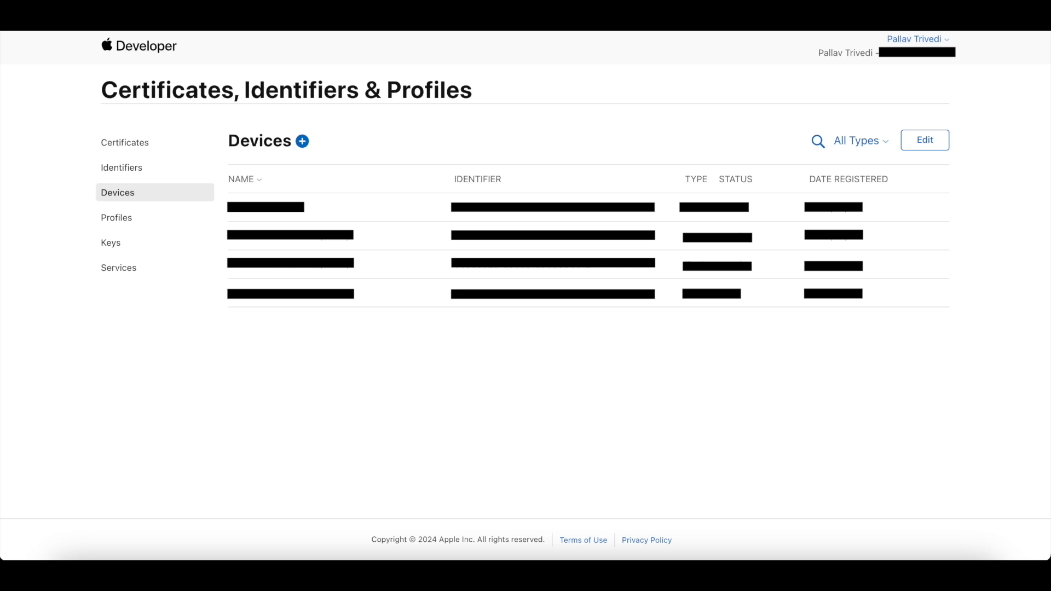
pyautogui.click(301, 141)
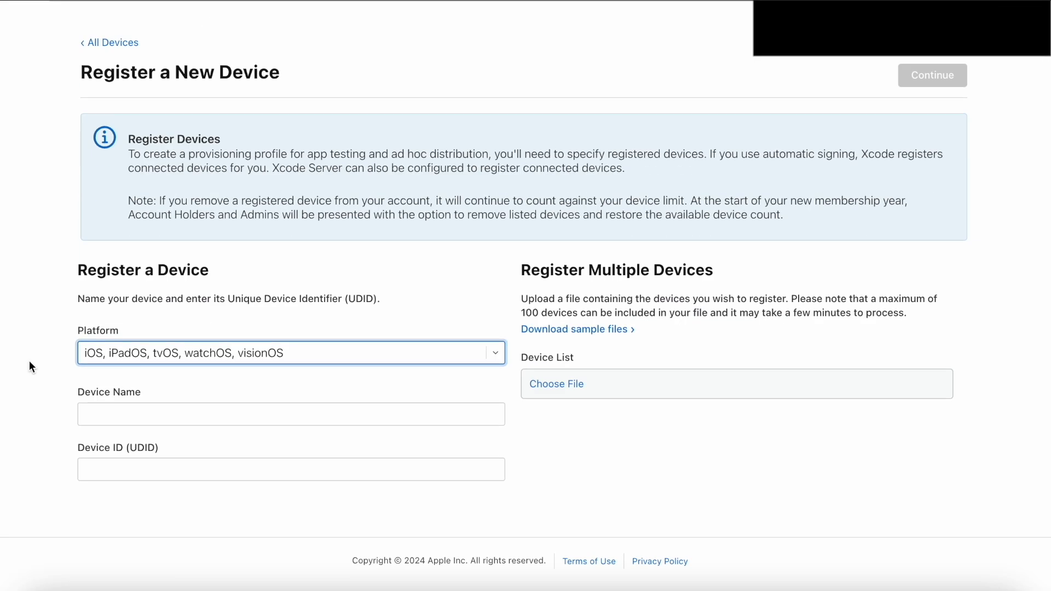
pyautogui.write("Pallav's iPhone")
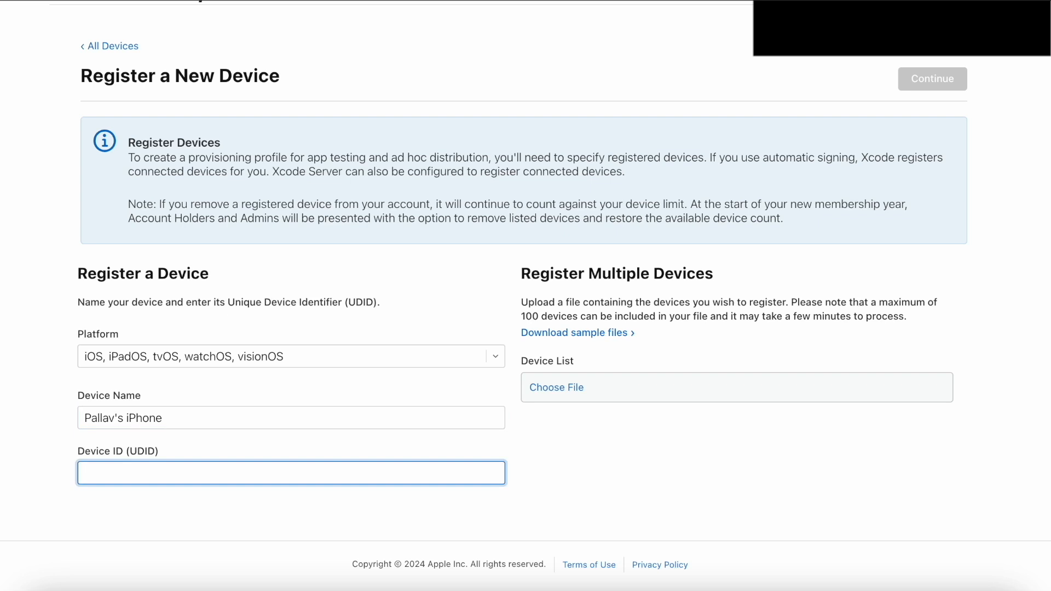
pyautogui.write('000')
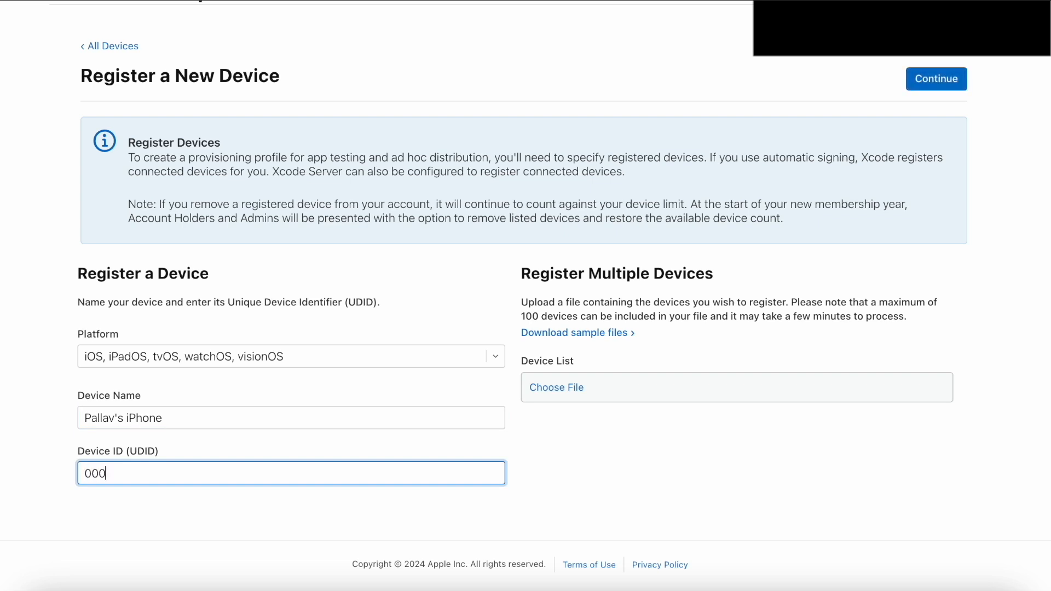
pyautogui.click(936, 78)
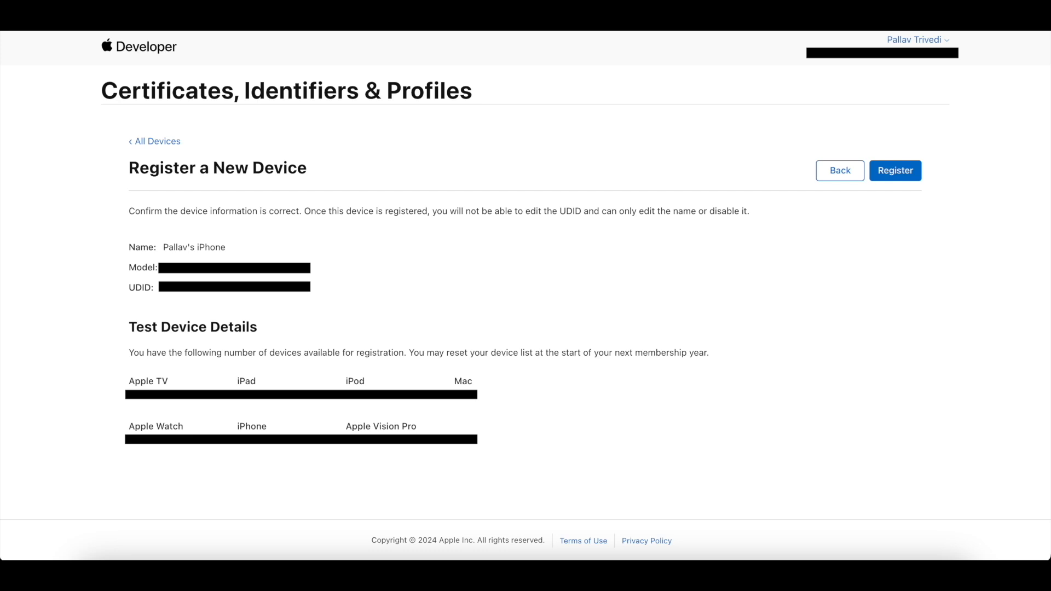
pyautogui.click(895, 170)
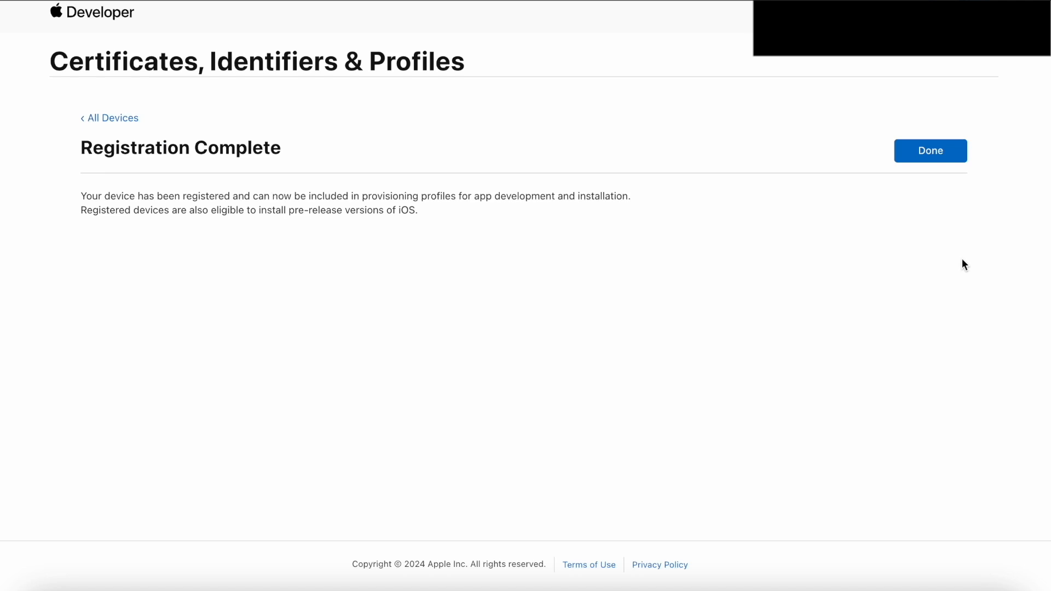
pyautogui.moveTo(931, 155)
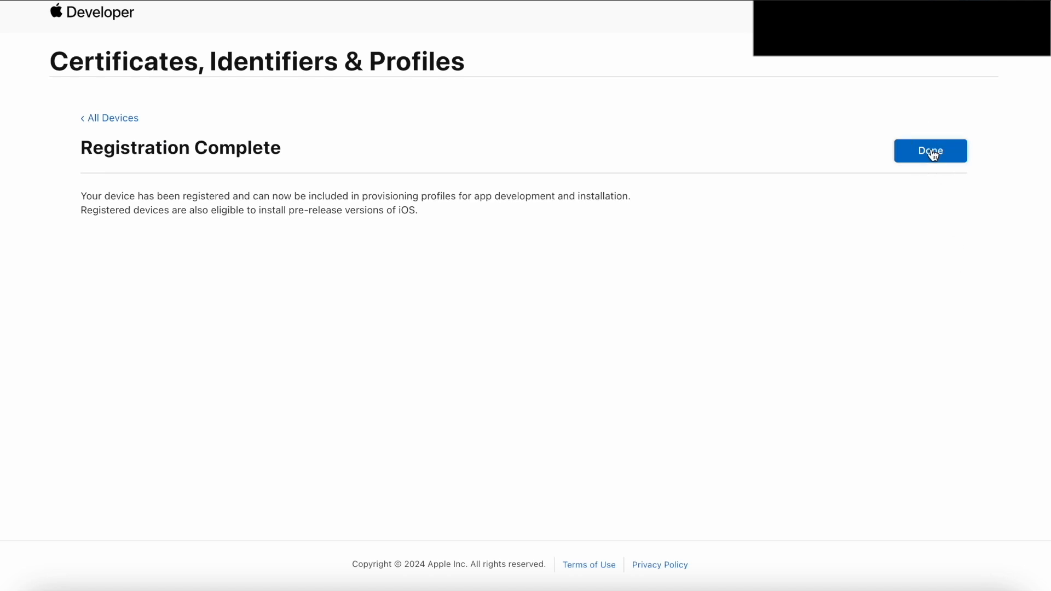
pyautogui.click(930, 150)
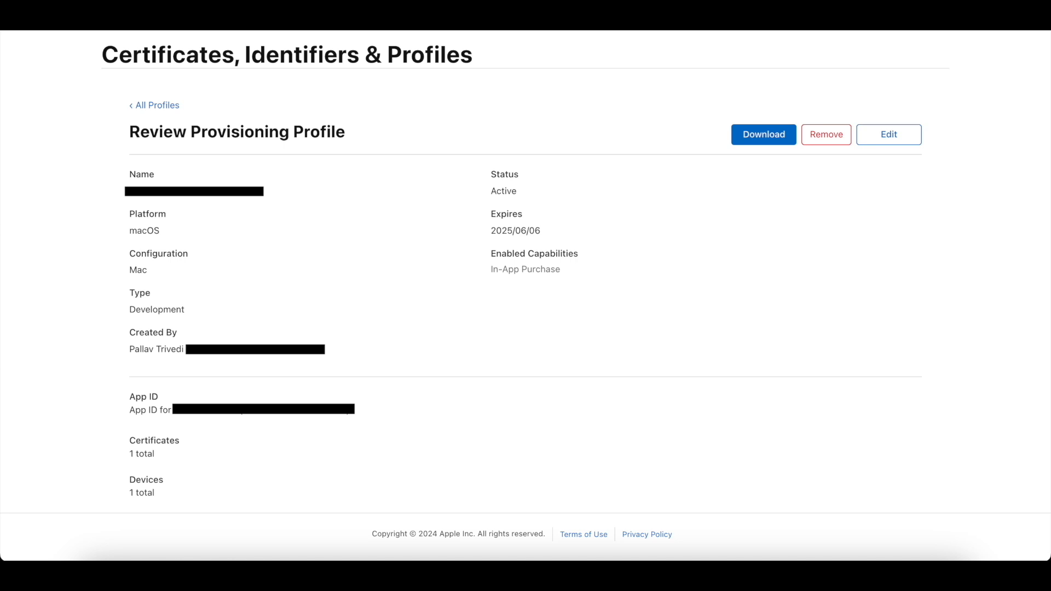
pyautogui.click(889, 134)
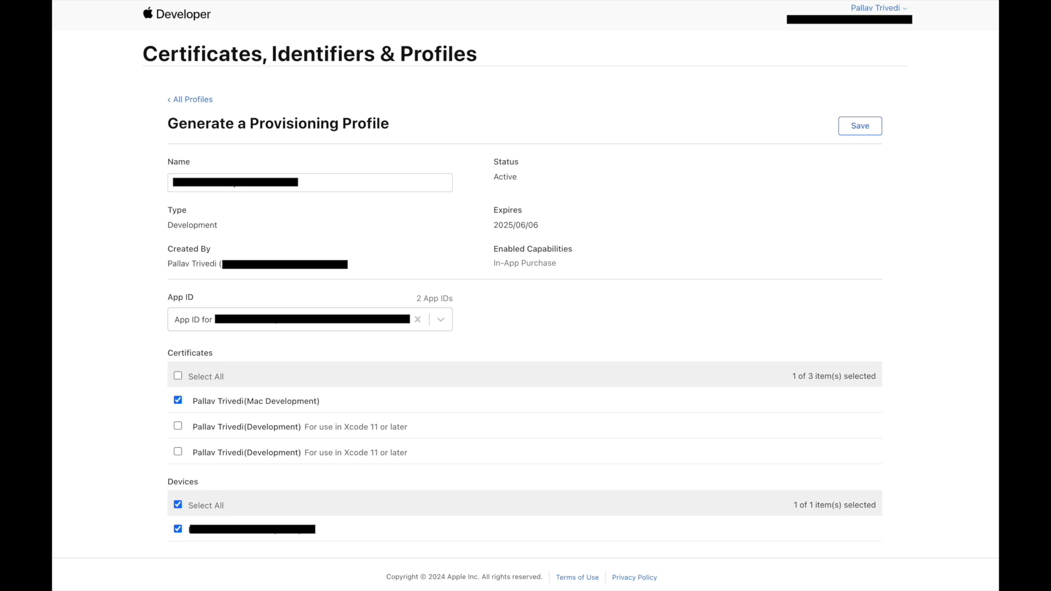
pyautogui.click(860, 126)
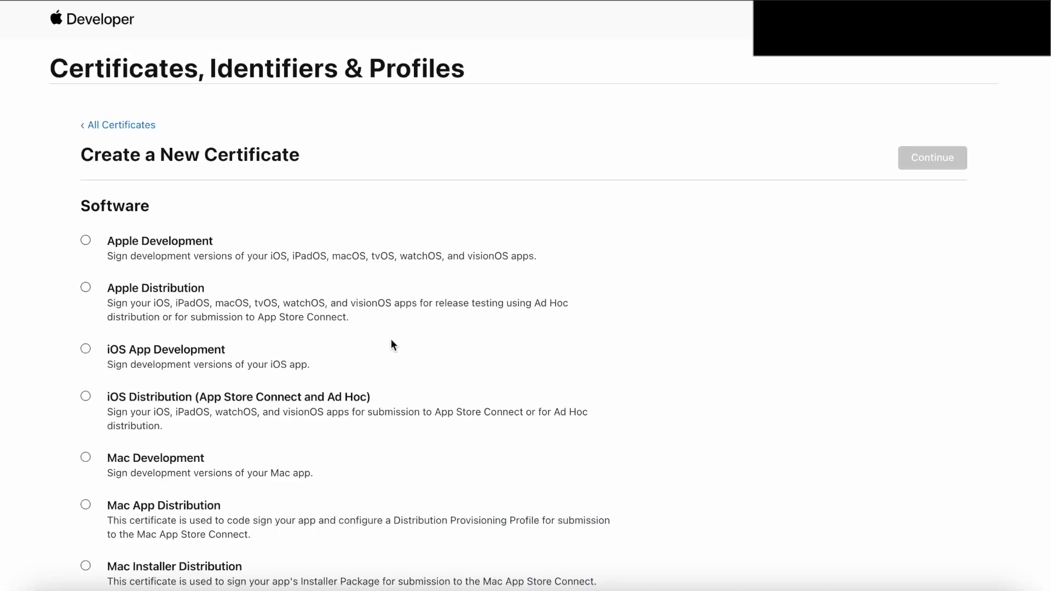
# Scroll through the certificate types and select Apple Development
pyautogui.scroll(-3)
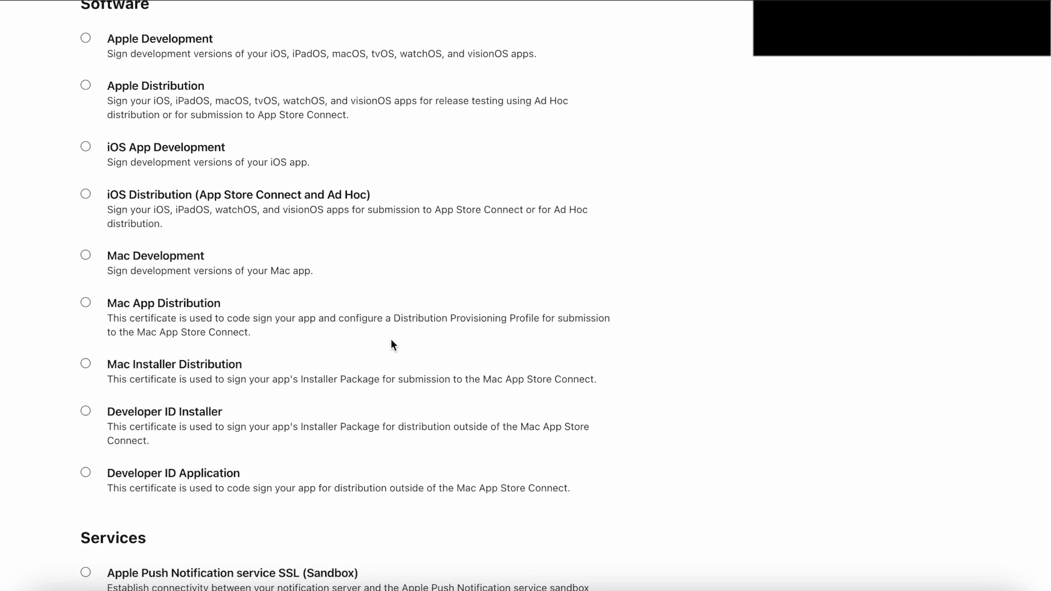
pyautogui.scroll(-3)
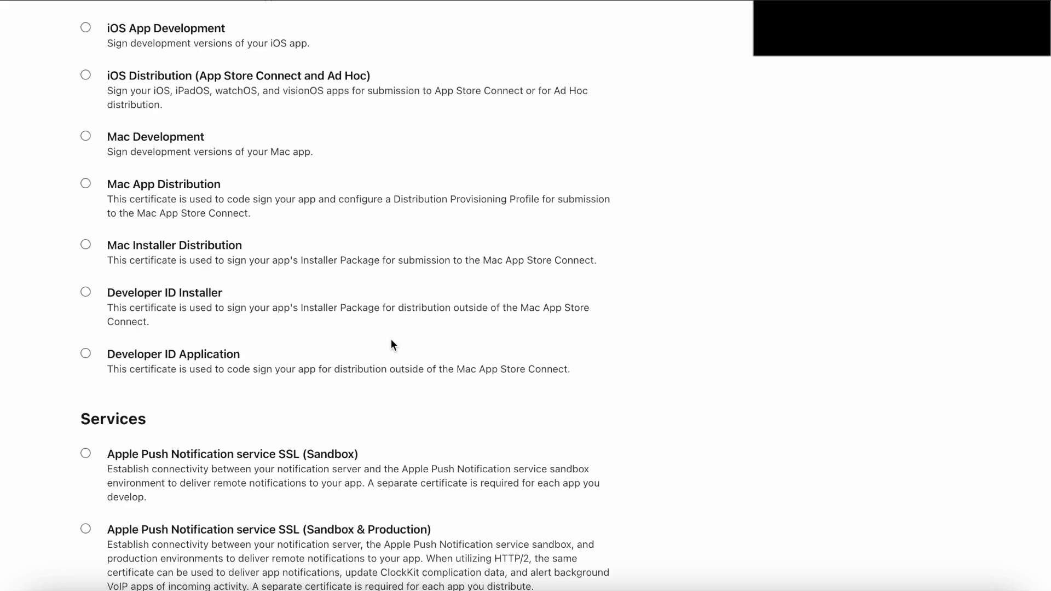
pyautogui.scroll(3)
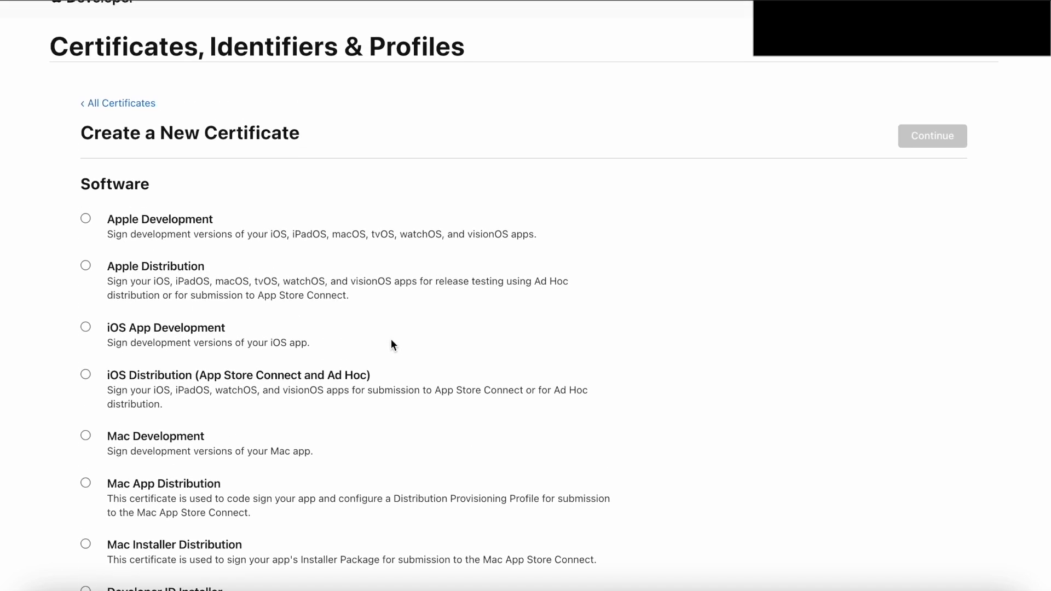
pyautogui.scroll(3)
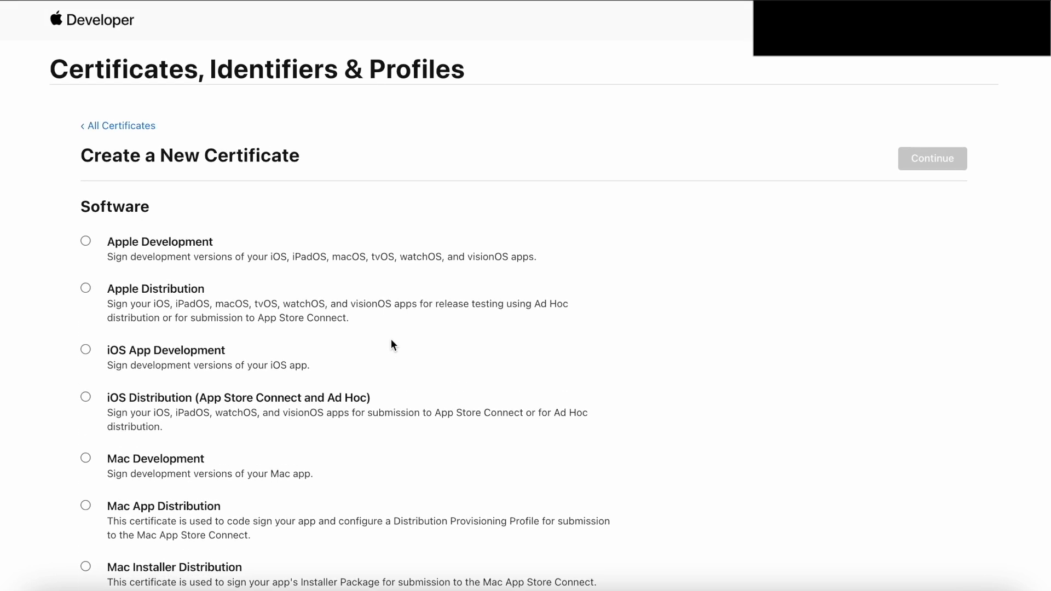
pyautogui.click(85, 240)
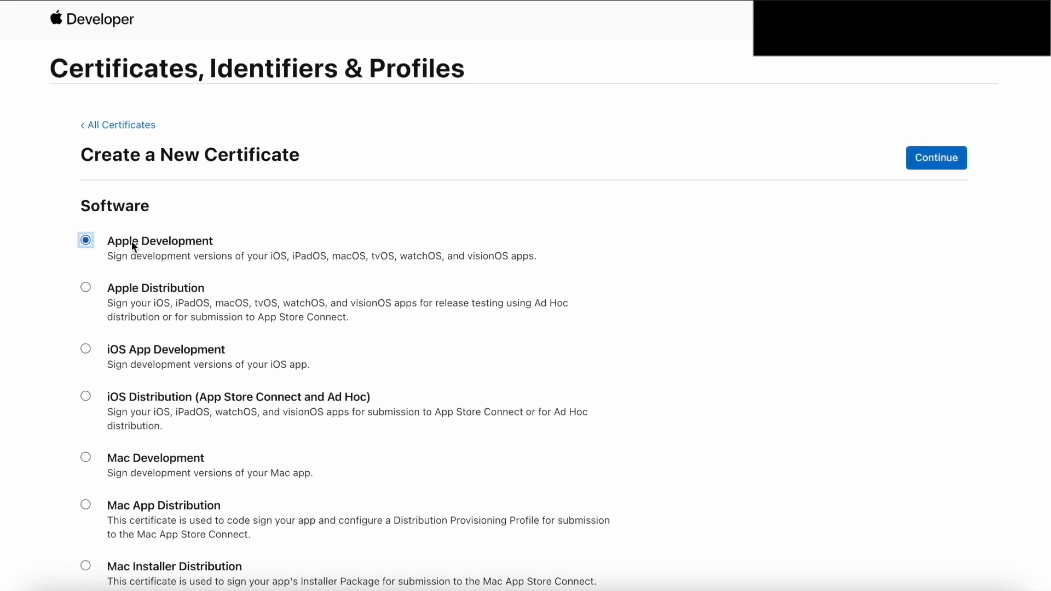
# Continue to the Upload a Certificate Signing Request page of certificate creation
pyautogui.click(936, 158)
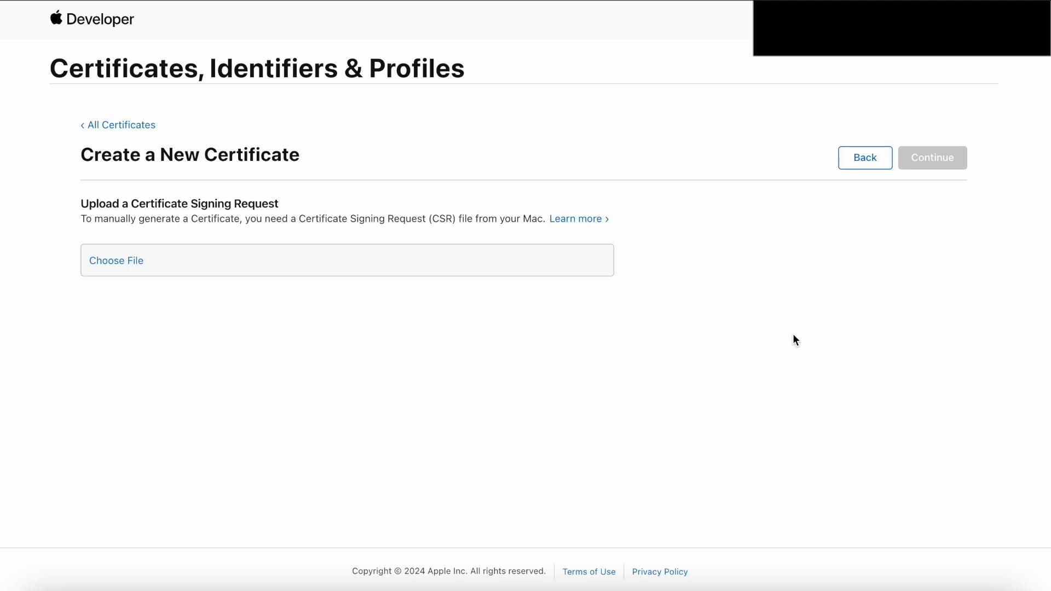
pyautogui.moveTo(209, 244)
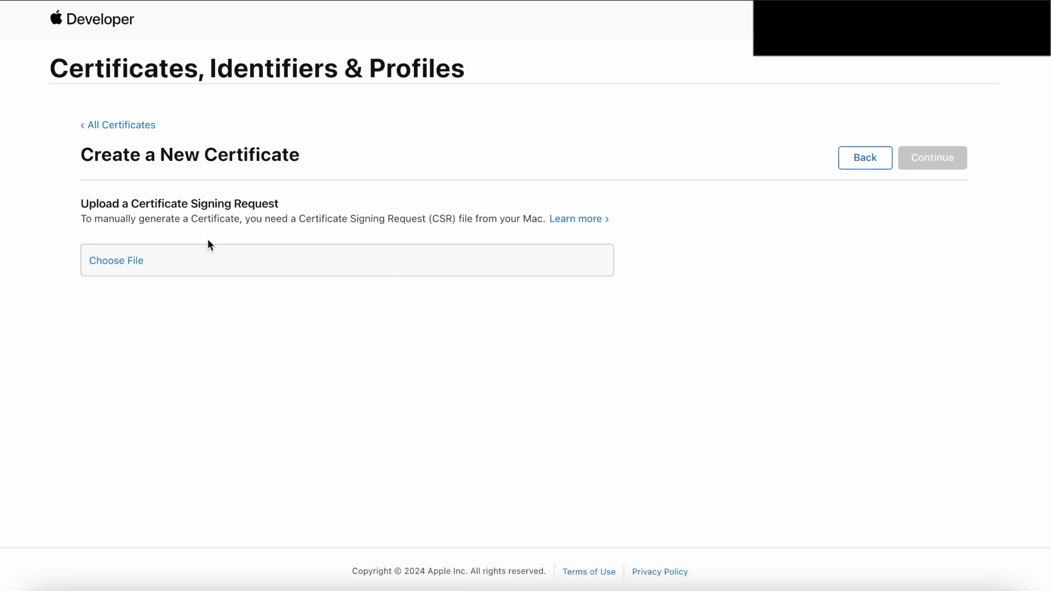
pyautogui.moveTo(116, 261)
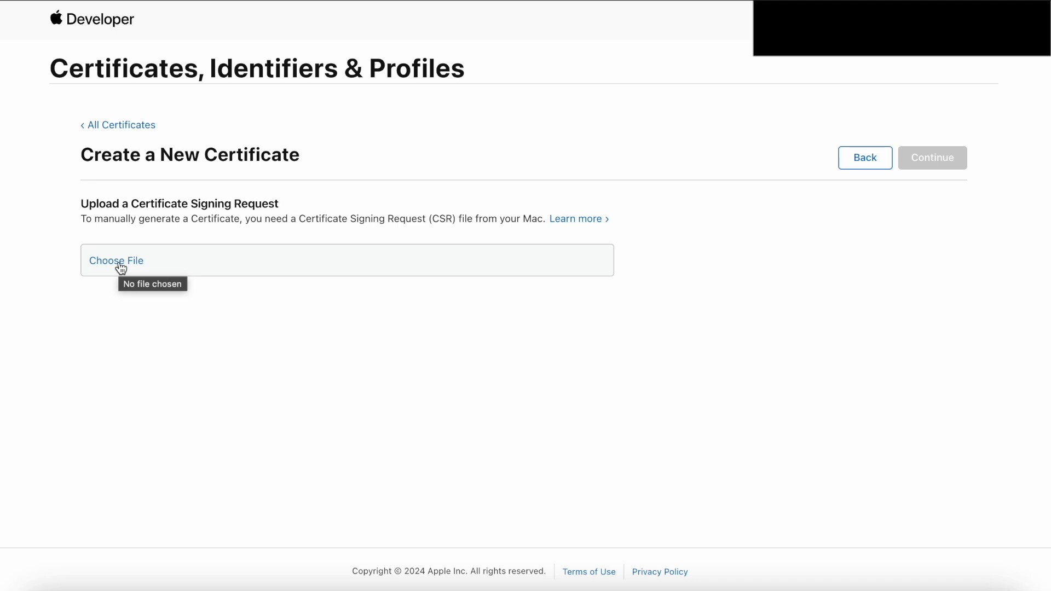
pyautogui.moveTo(190, 338)
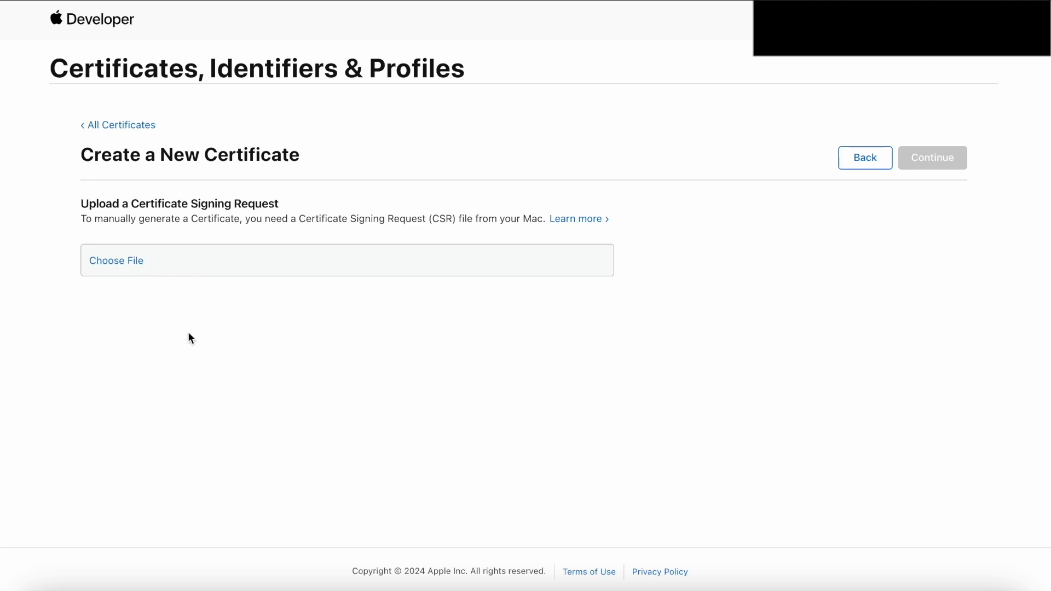